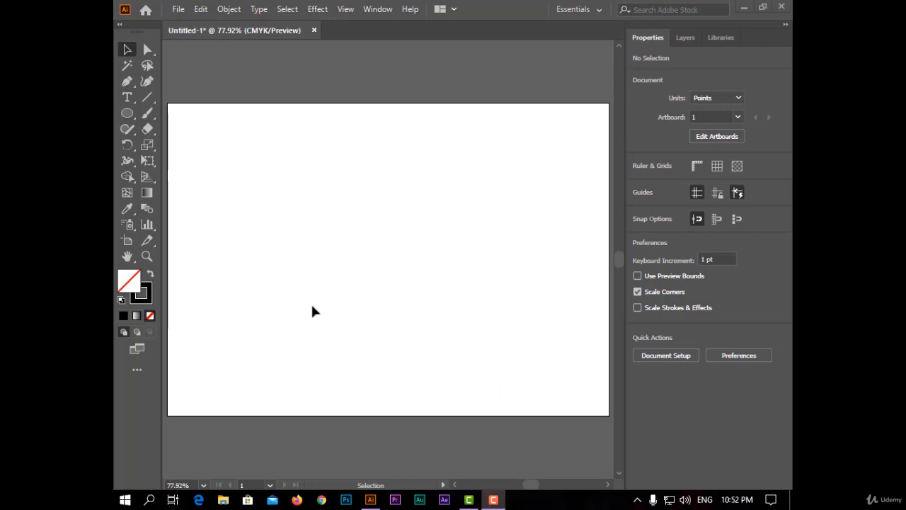
{"action": "mouse_move", "coordinate": [639, 436]}
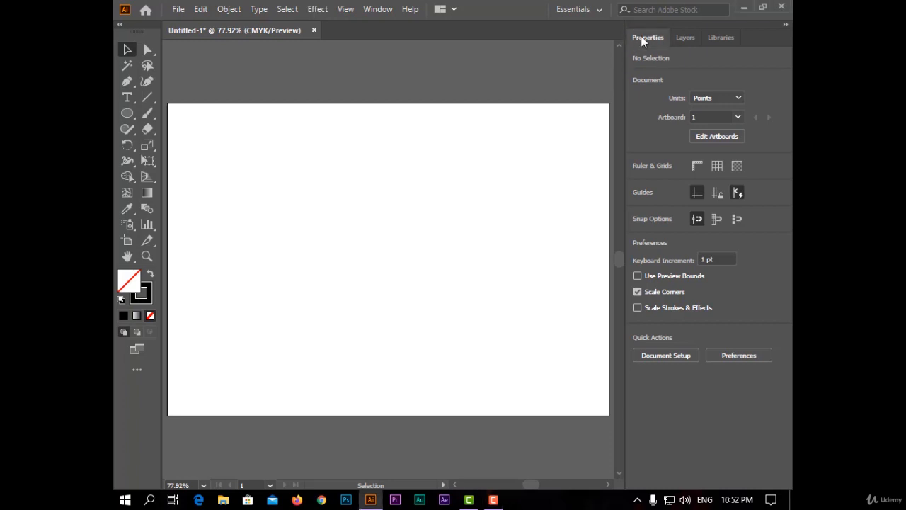
- Glance at the Layers panel and return to the document Properties
{"action": "left_click", "coordinate": [685, 37]}
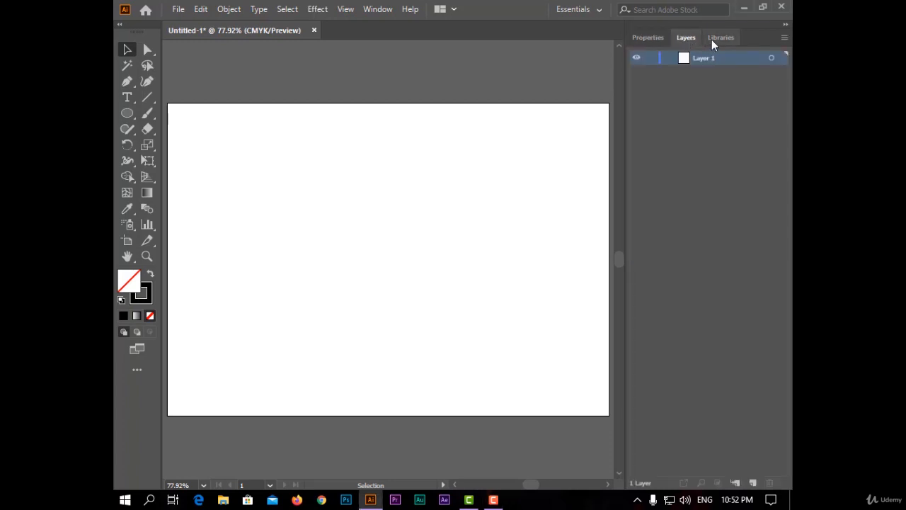
{"action": "left_click", "coordinate": [647, 36]}
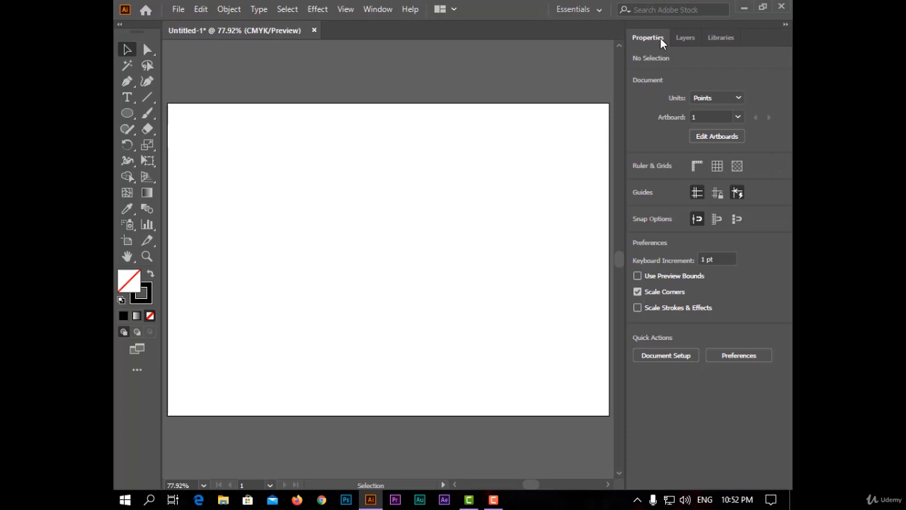
{"action": "mouse_move", "coordinate": [665, 56]}
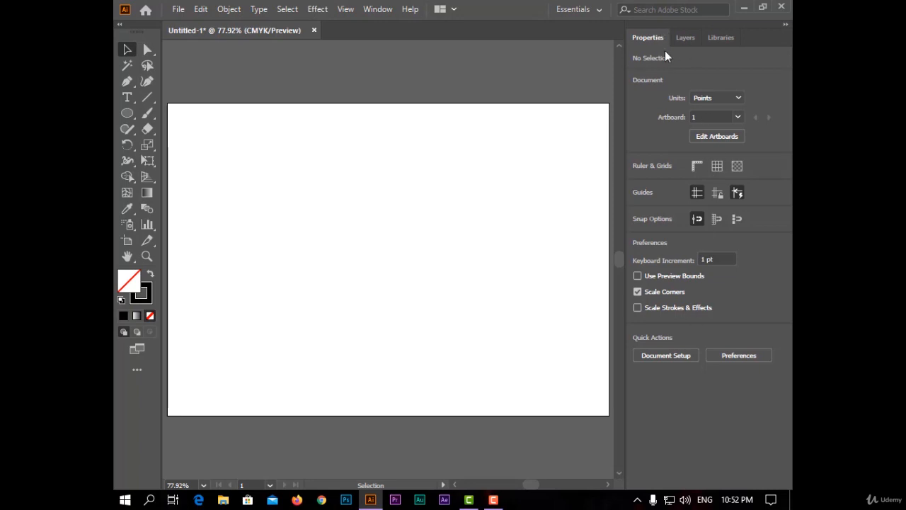
{"action": "mouse_move", "coordinate": [715, 215]}
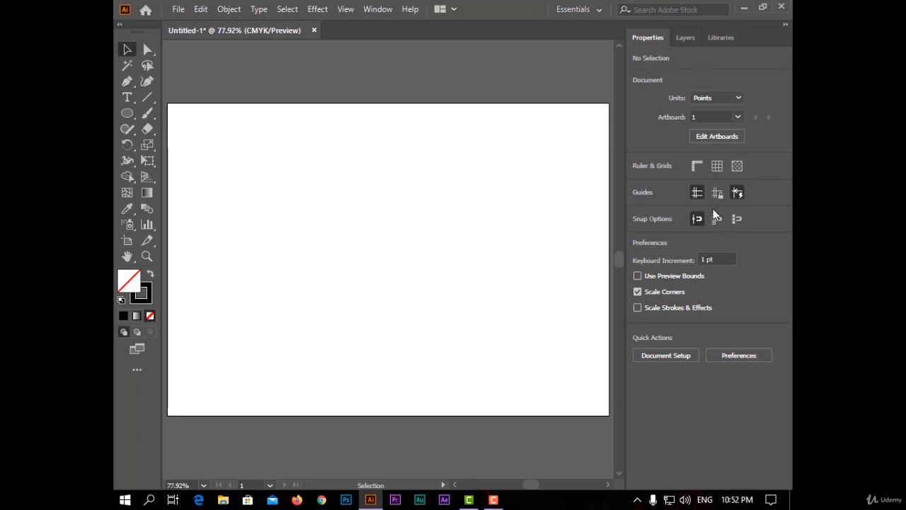
{"action": "mouse_move", "coordinate": [696, 216]}
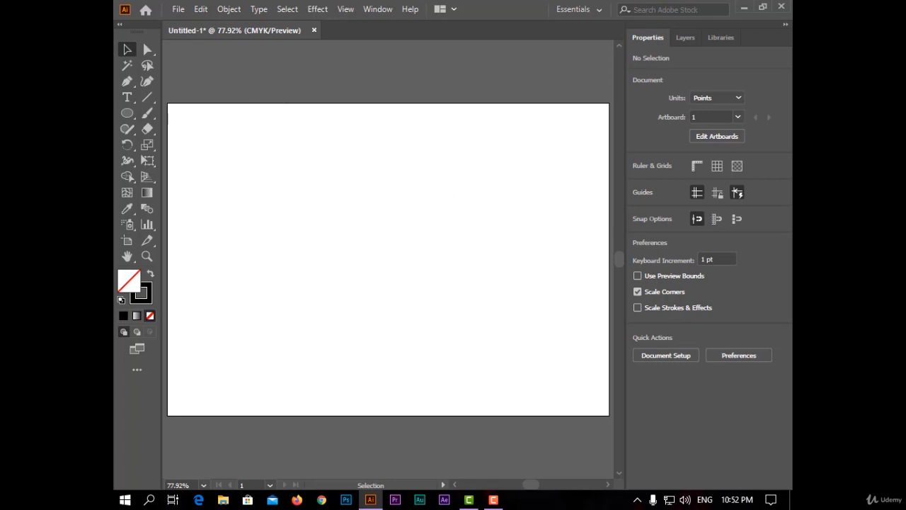
{"action": "mouse_move", "coordinate": [646, 178]}
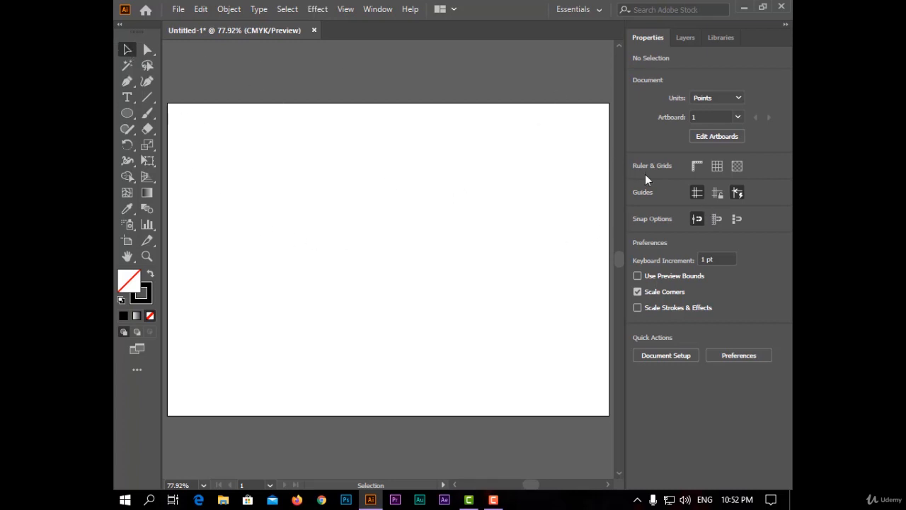
{"action": "mouse_move", "coordinate": [662, 249]}
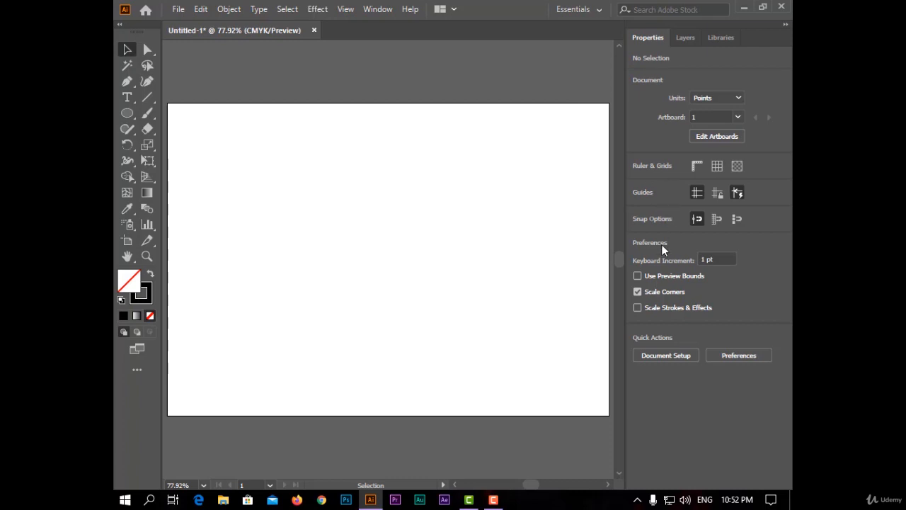
{"action": "mouse_move", "coordinate": [541, 216]}
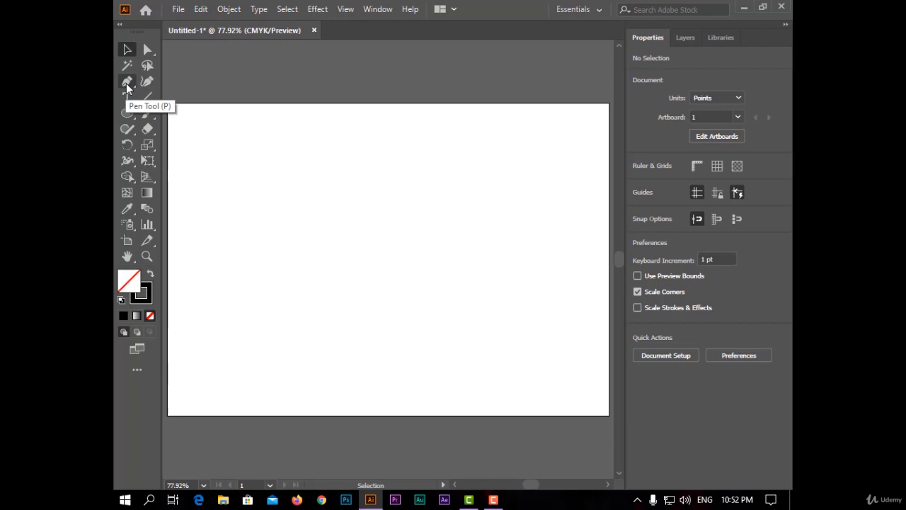
- Step through the Pen, Type, Paintbrush and Width tools, then return to the Selection tool
{"action": "left_click", "coordinate": [127, 81]}
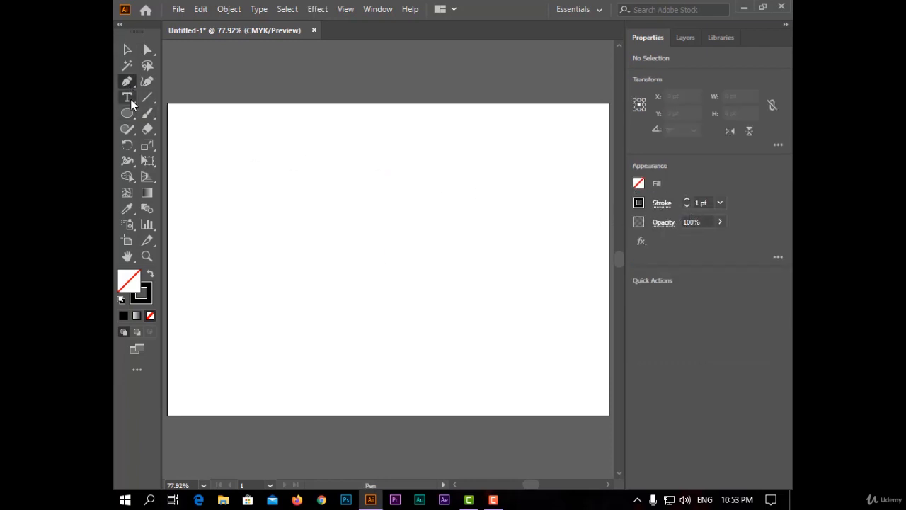
{"action": "left_click", "coordinate": [127, 97]}
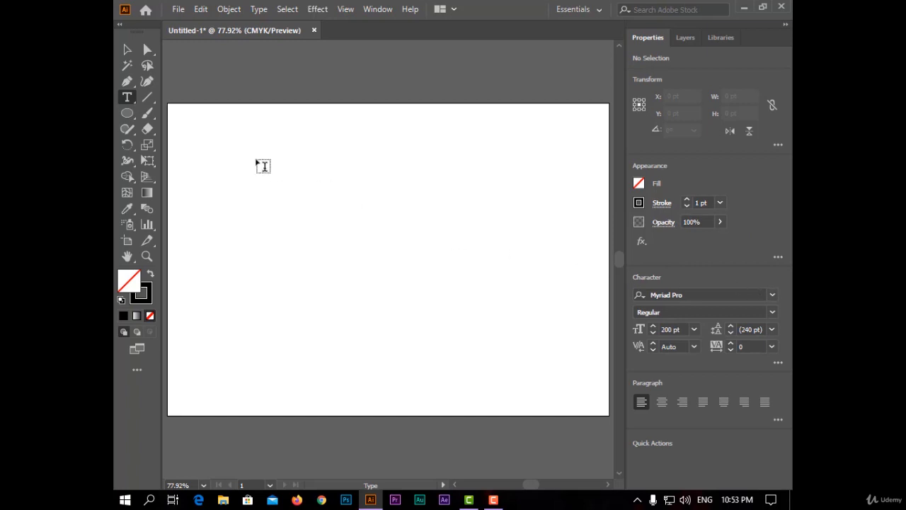
{"action": "left_click", "coordinate": [147, 113]}
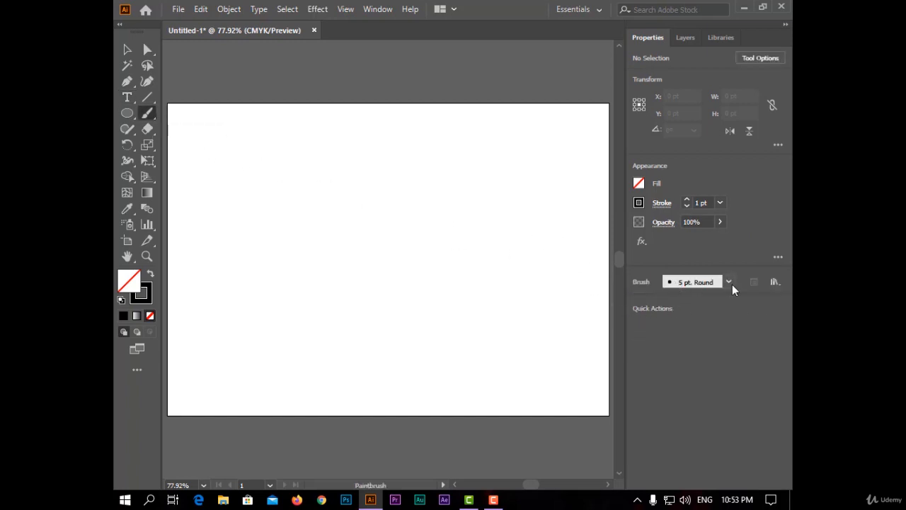
{"action": "left_click", "coordinate": [727, 282]}
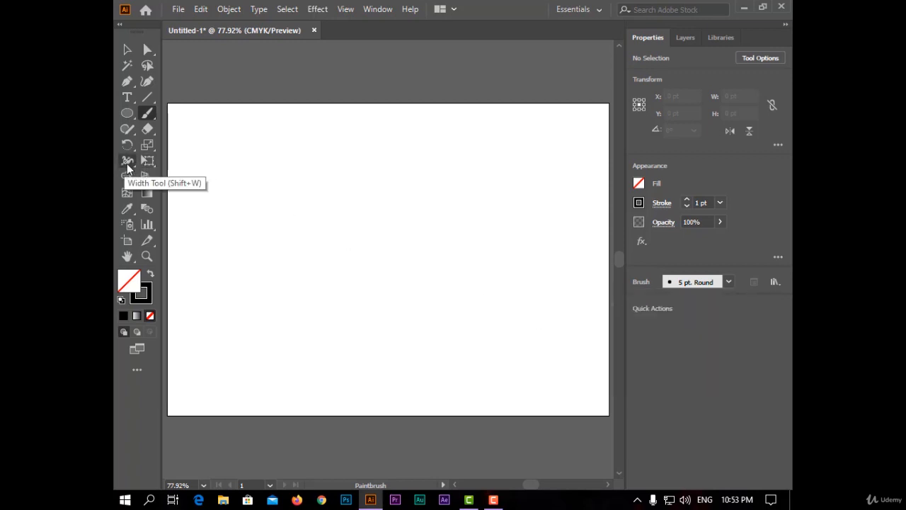
{"action": "left_click", "coordinate": [127, 162]}
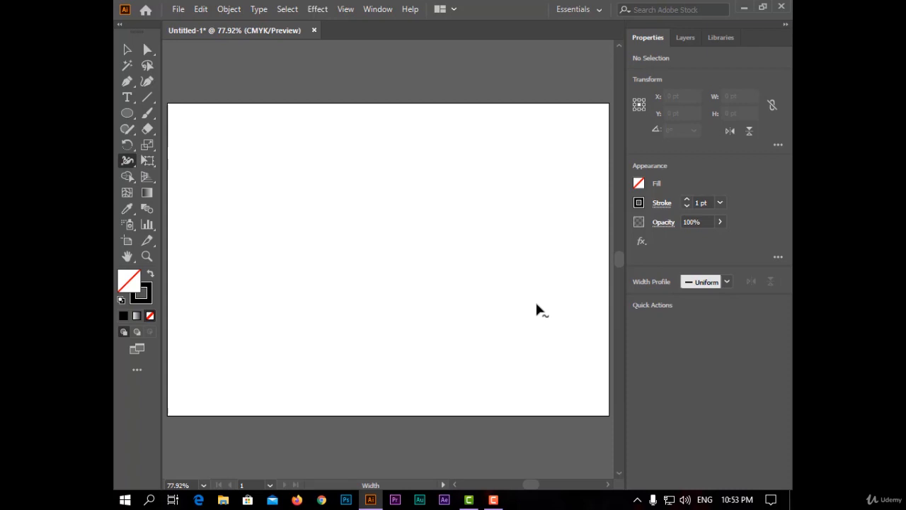
{"action": "left_click", "coordinate": [127, 161]}
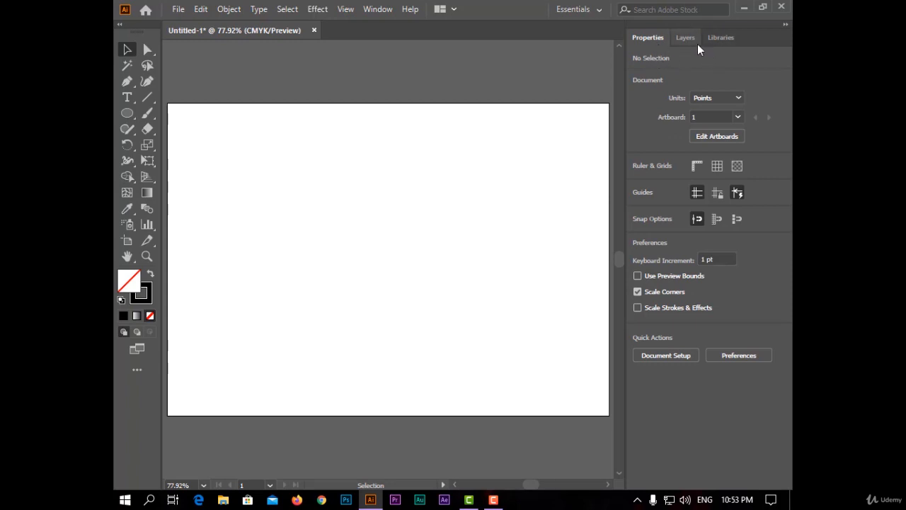
- Show the Layers panel, draw an ellipse at the artboard's top left and add the text 'Lor'
{"action": "left_click", "coordinate": [685, 37]}
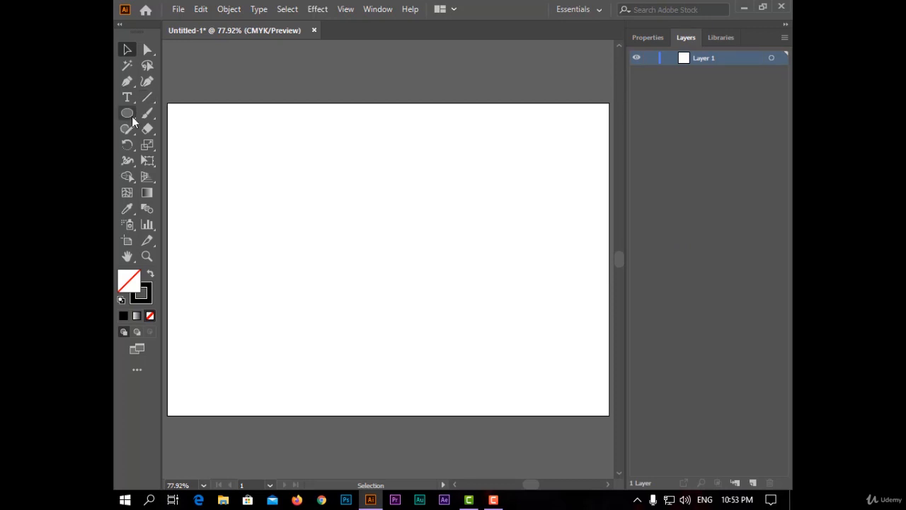
{"action": "left_click_drag", "start_coordinate": [210, 133], "coordinate": [311, 248]}
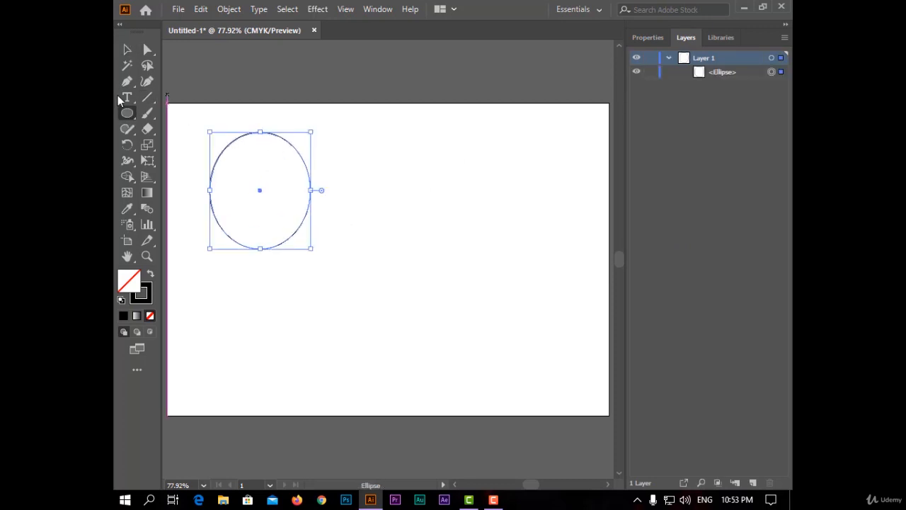
{"action": "type", "text": "Lor"}
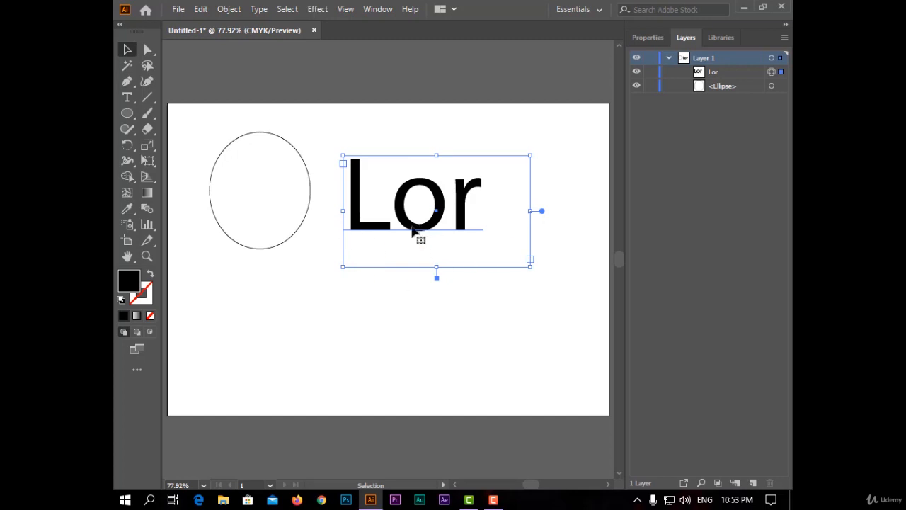
{"action": "mouse_move", "coordinate": [685, 71]}
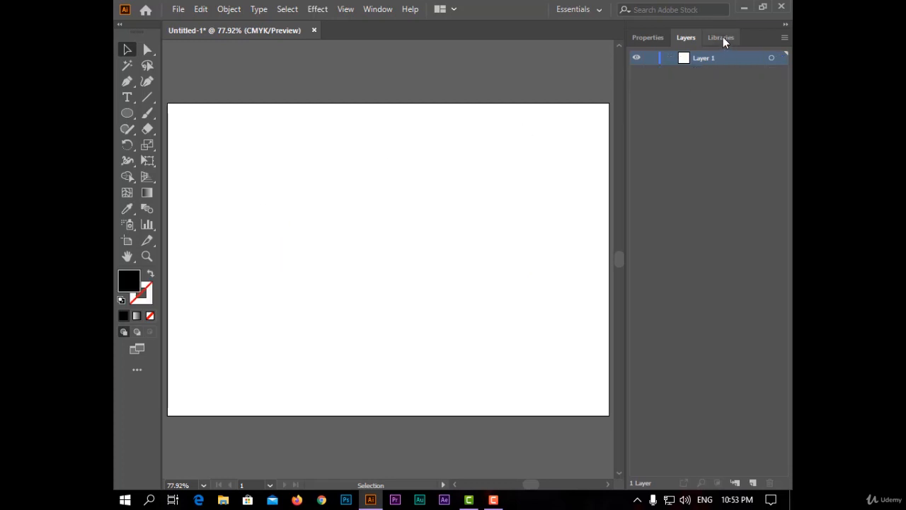
- View the Libraries panel, return to Properties and collapse the panel dock to icons
{"action": "left_click", "coordinate": [721, 36]}
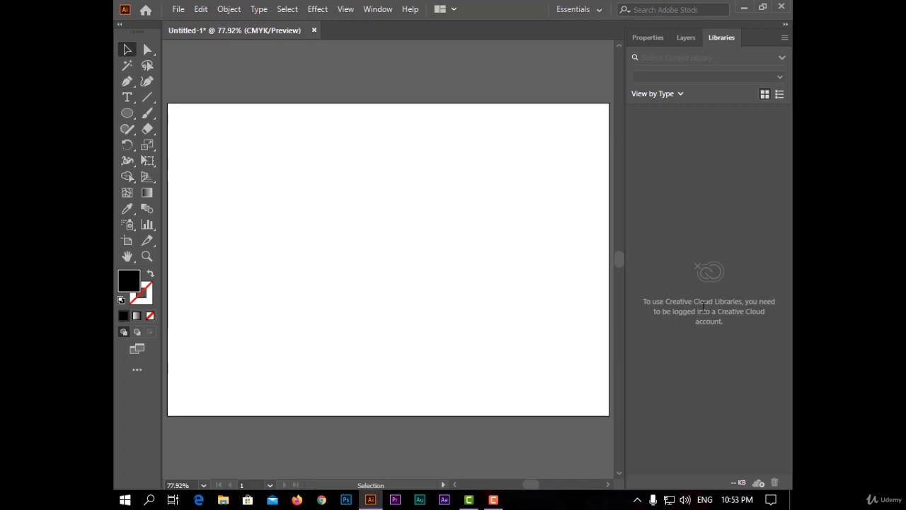
{"action": "mouse_move", "coordinate": [685, 84]}
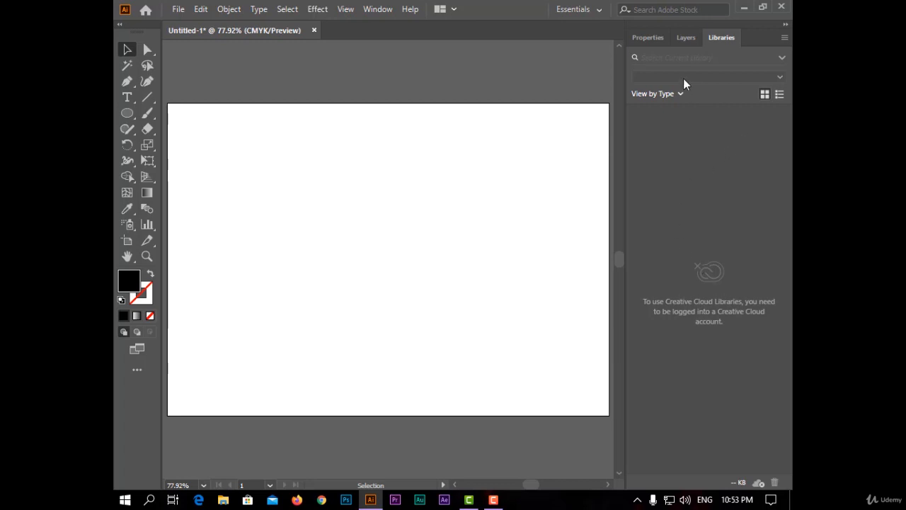
{"action": "mouse_move", "coordinate": [723, 79]}
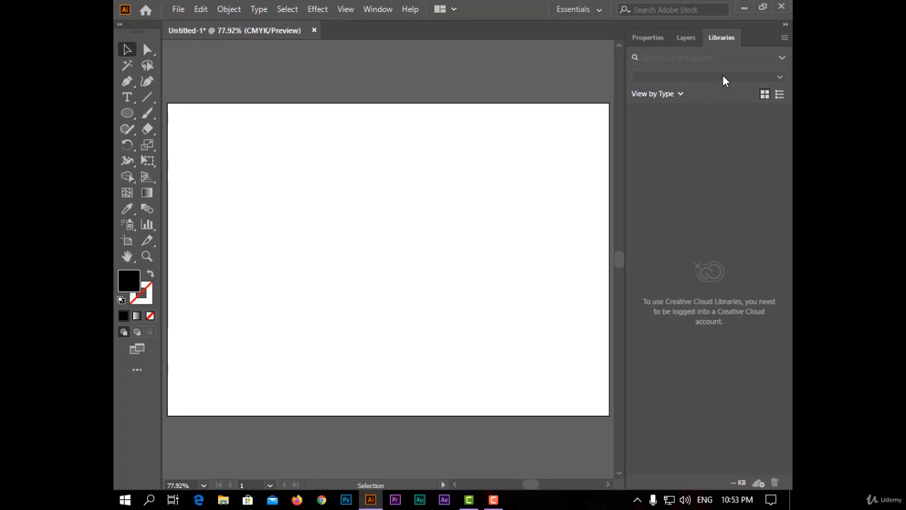
{"action": "left_click", "coordinate": [647, 37]}
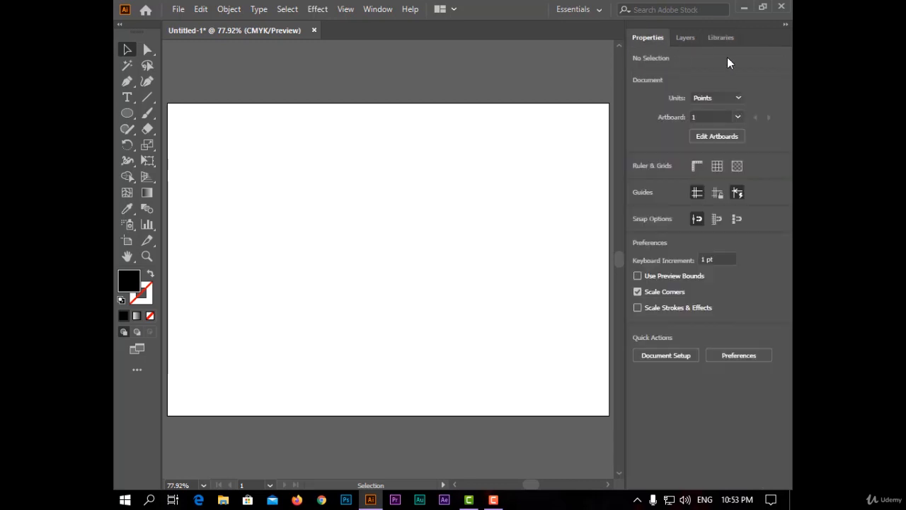
{"action": "left_click", "coordinate": [784, 24]}
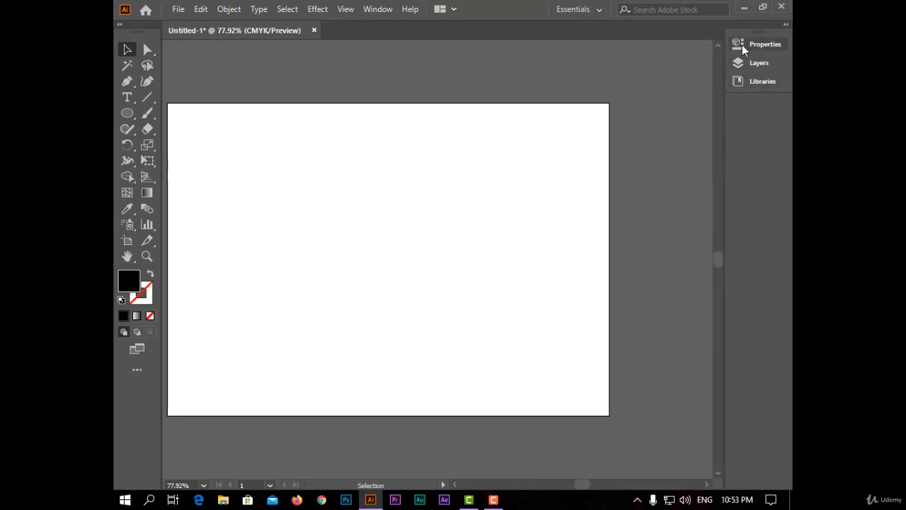
- Briefly expand the Properties panel from its icon and collapse it again
{"action": "left_click", "coordinate": [765, 44]}
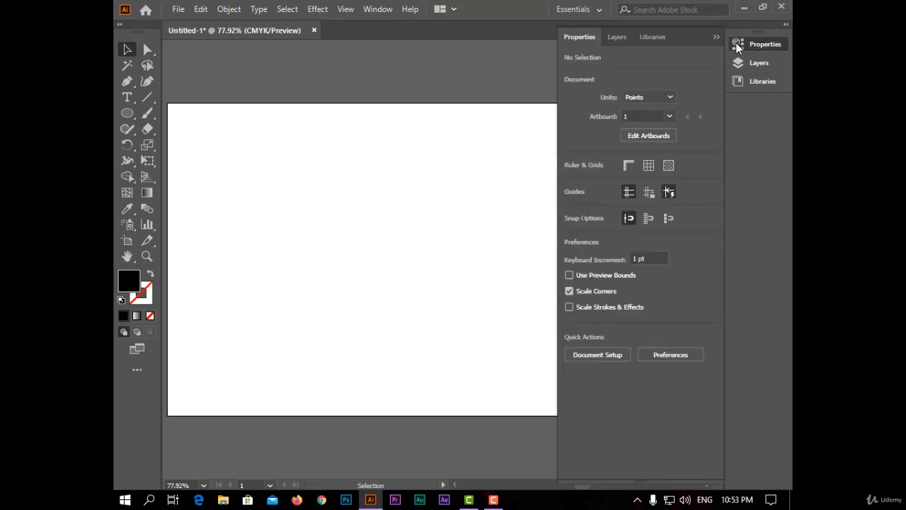
{"action": "left_click", "coordinate": [737, 44]}
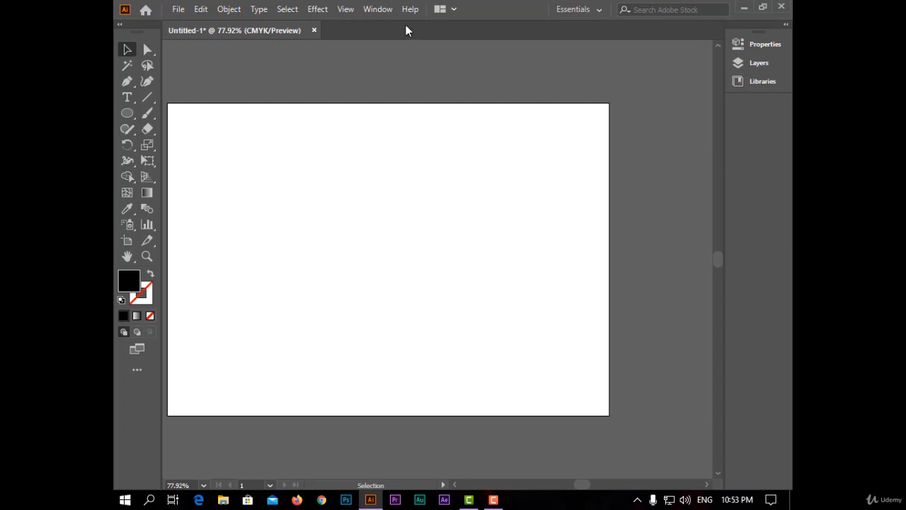
- Add the Gradient panel from the Window menu and dock it under the Libraries icon
{"action": "left_click", "coordinate": [377, 8]}
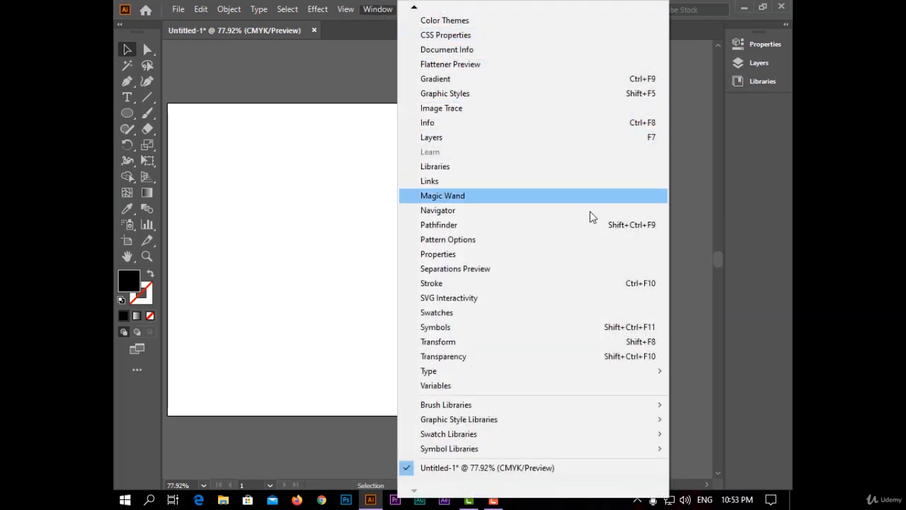
{"action": "mouse_move", "coordinate": [571, 64]}
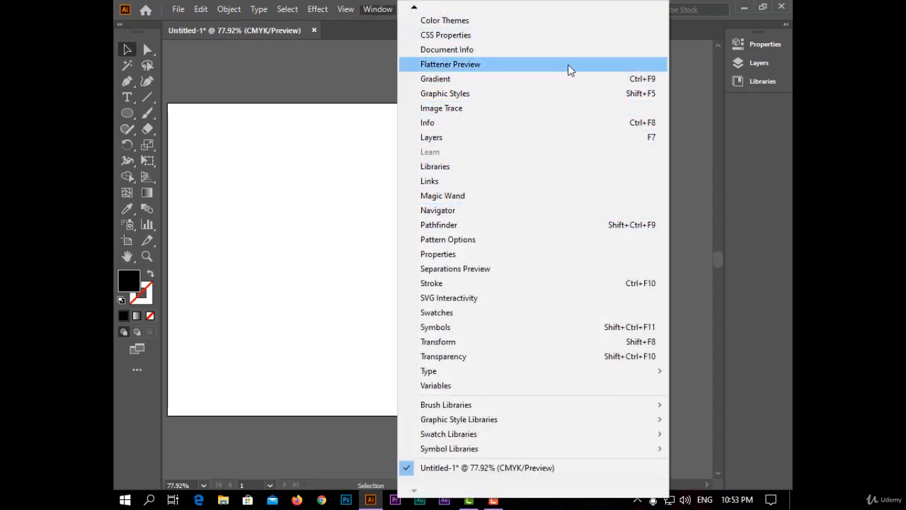
{"action": "left_click", "coordinate": [436, 79]}
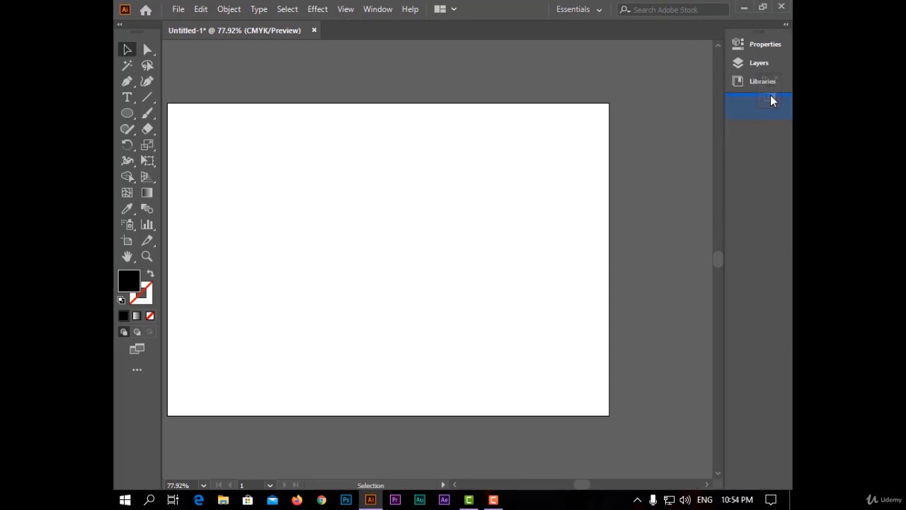
{"action": "left_click", "coordinate": [758, 106]}
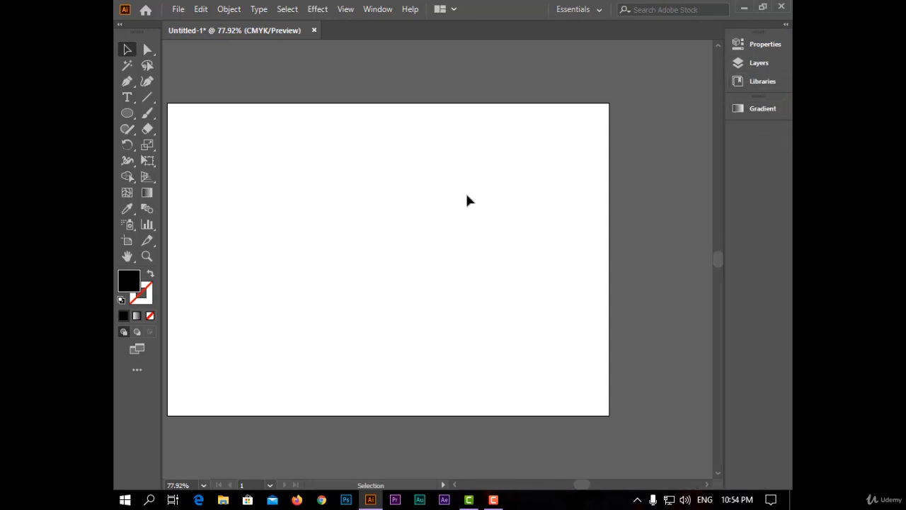